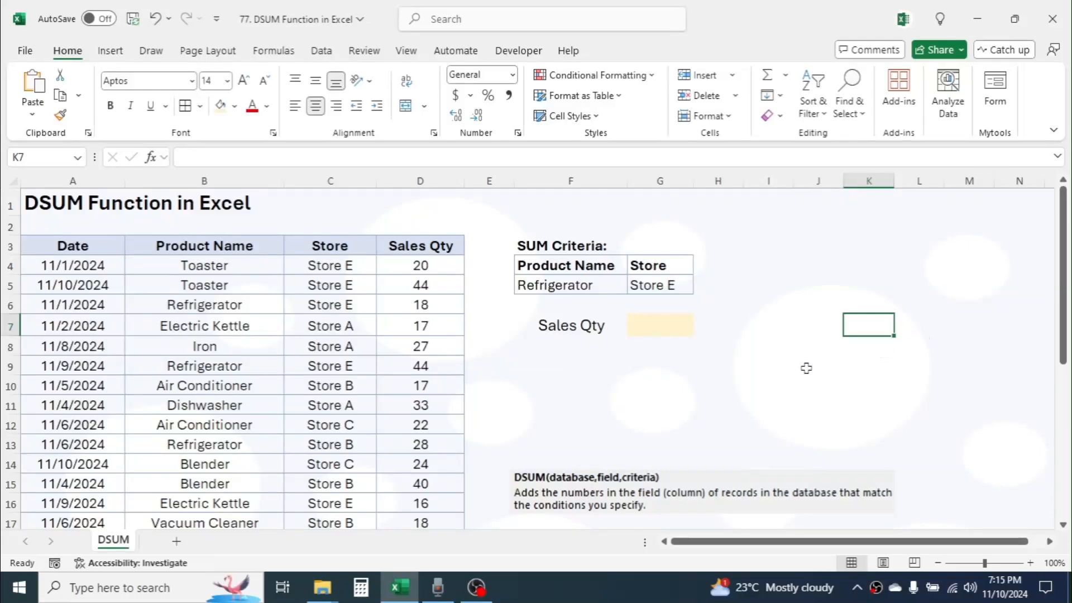
mouse_move(81, 216)
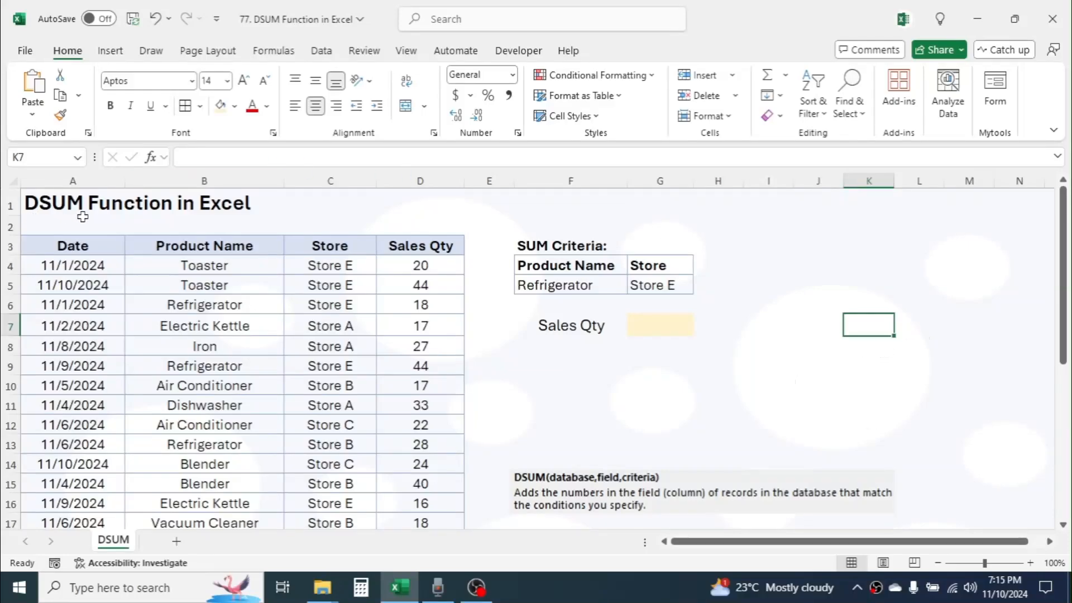
mouse_move(270, 207)
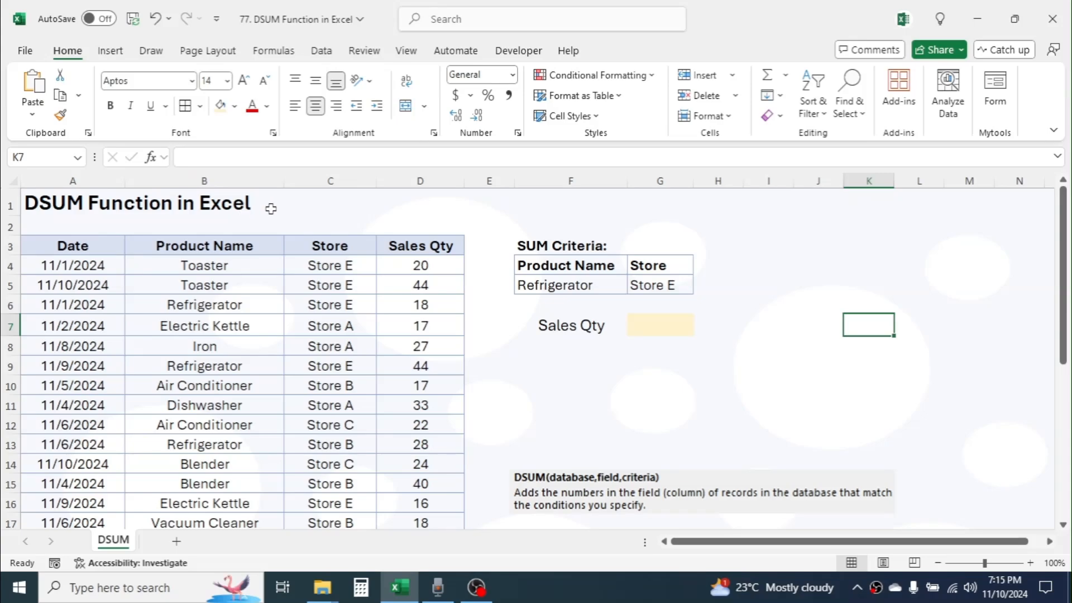
mouse_move(1031, 245)
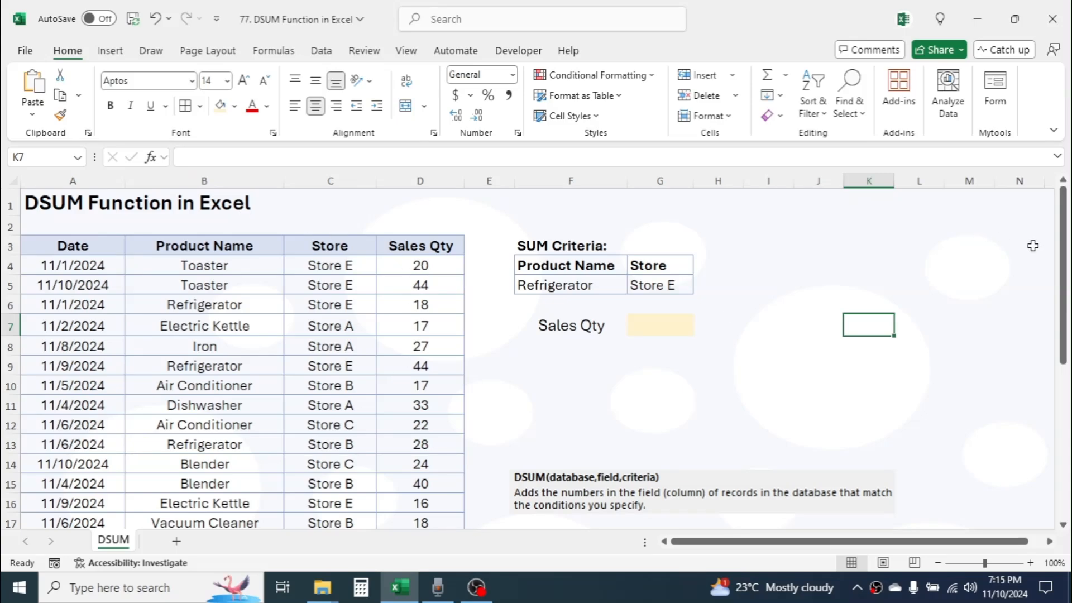
mouse_move(368, 441)
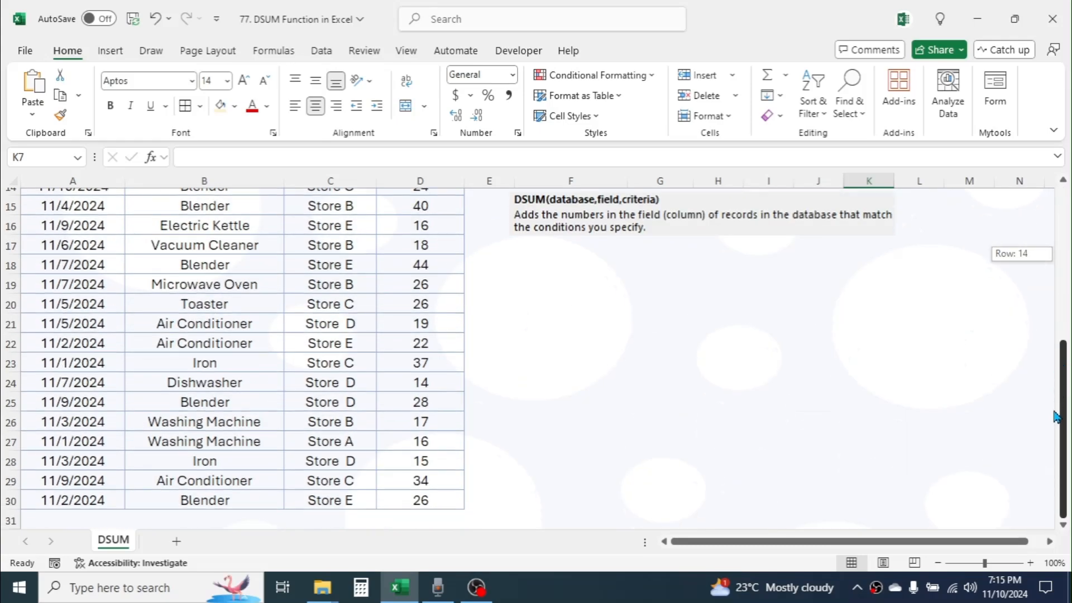
Begin =DSUM( in G7 with database A3:D30 and field 4 for Sales Qty
scroll(up, 3)
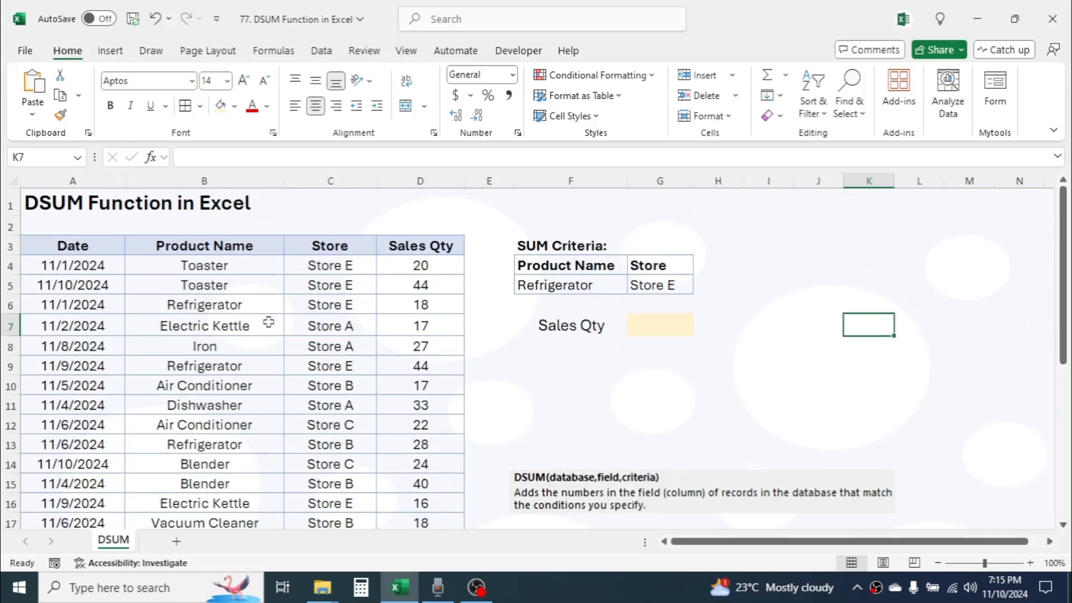
mouse_move(398, 353)
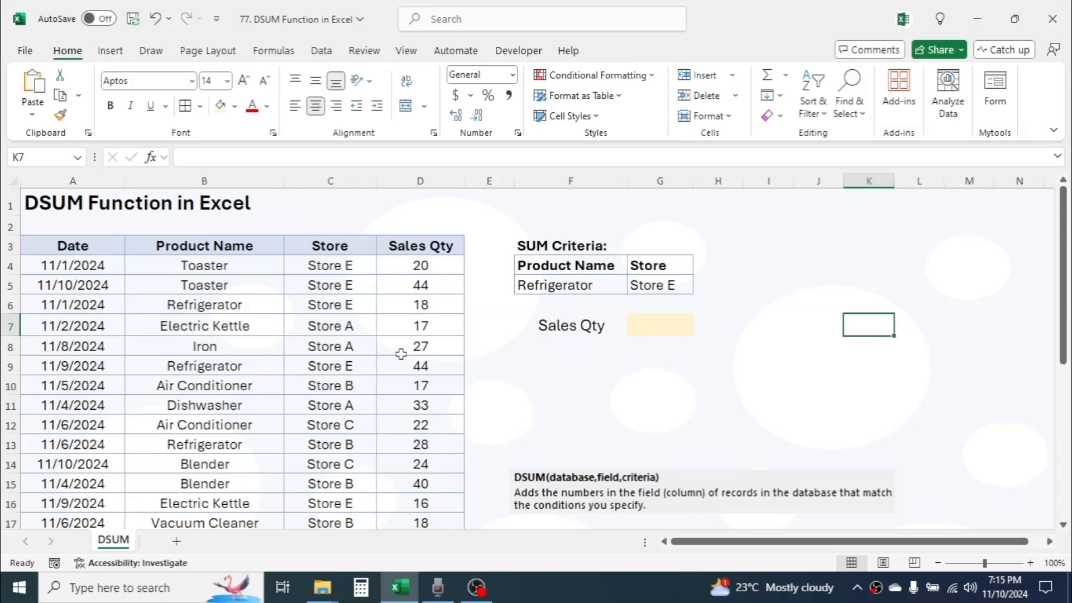
mouse_move(563, 329)
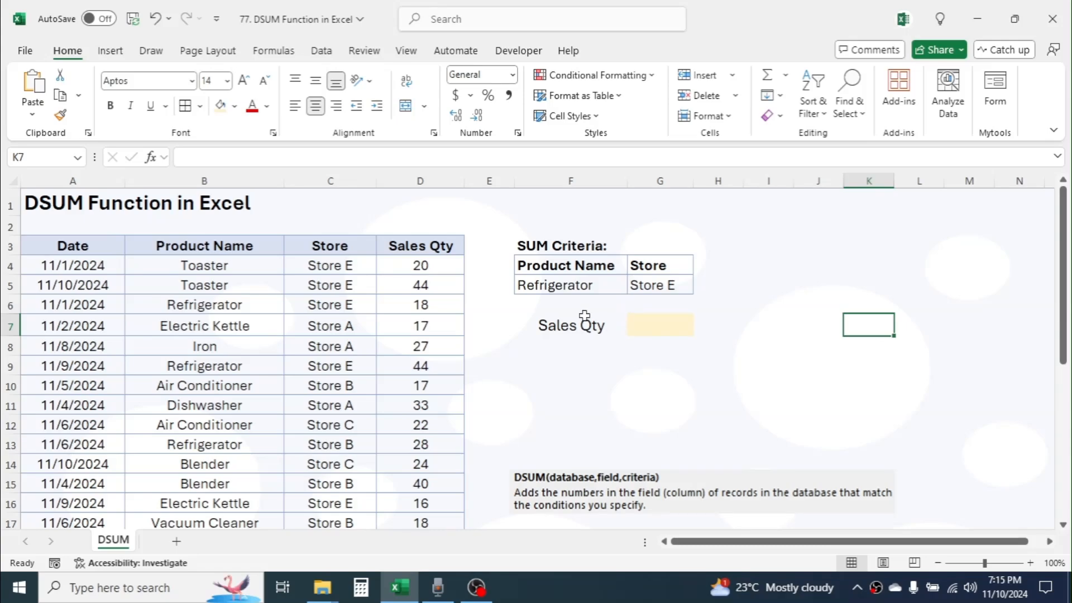
mouse_move(658, 321)
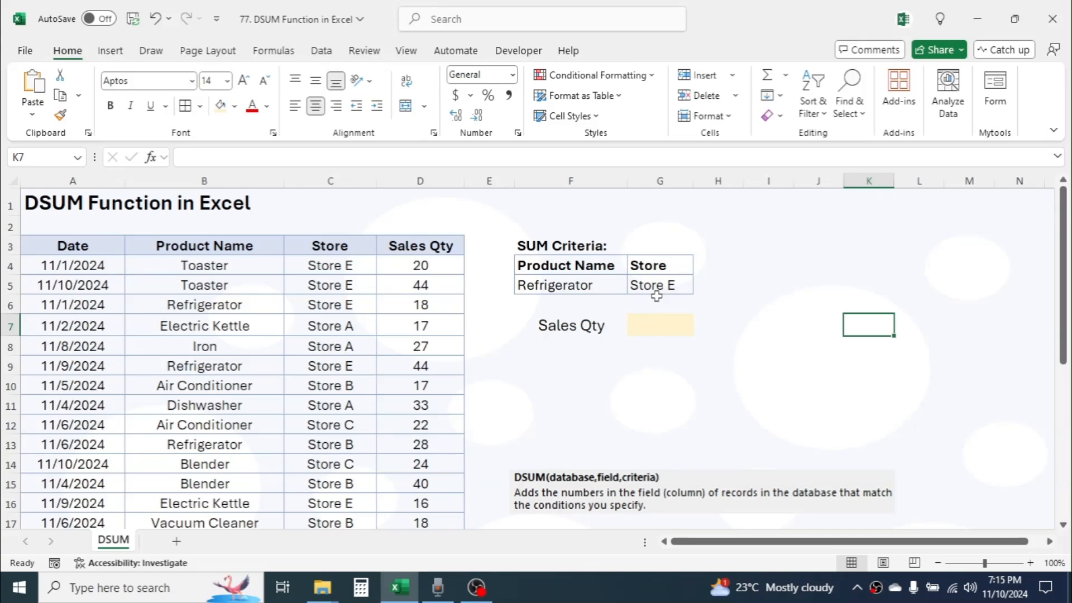
mouse_move(649, 331)
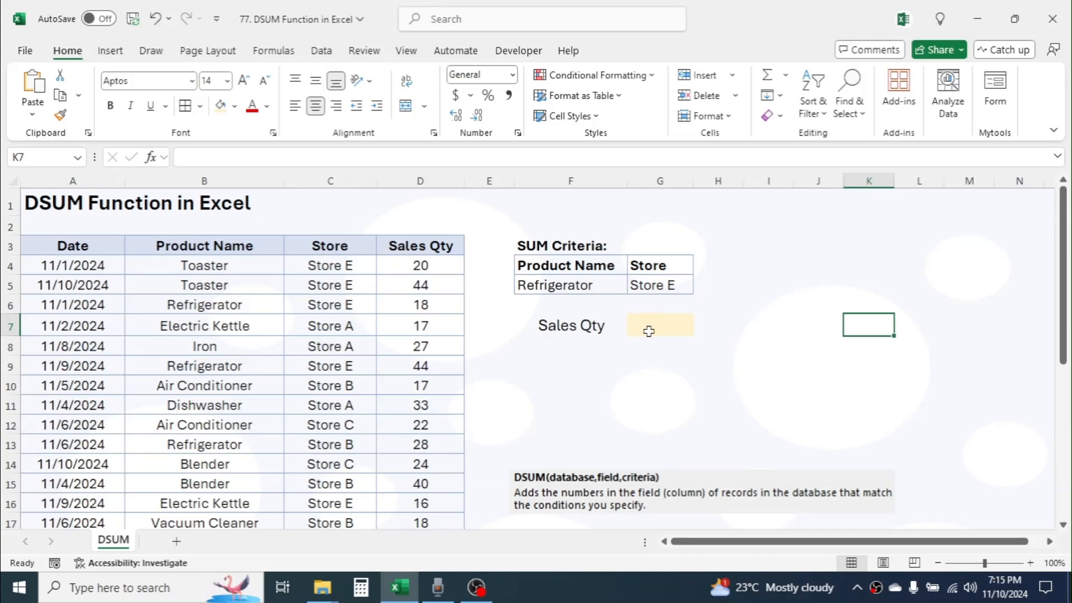
mouse_move(649, 337)
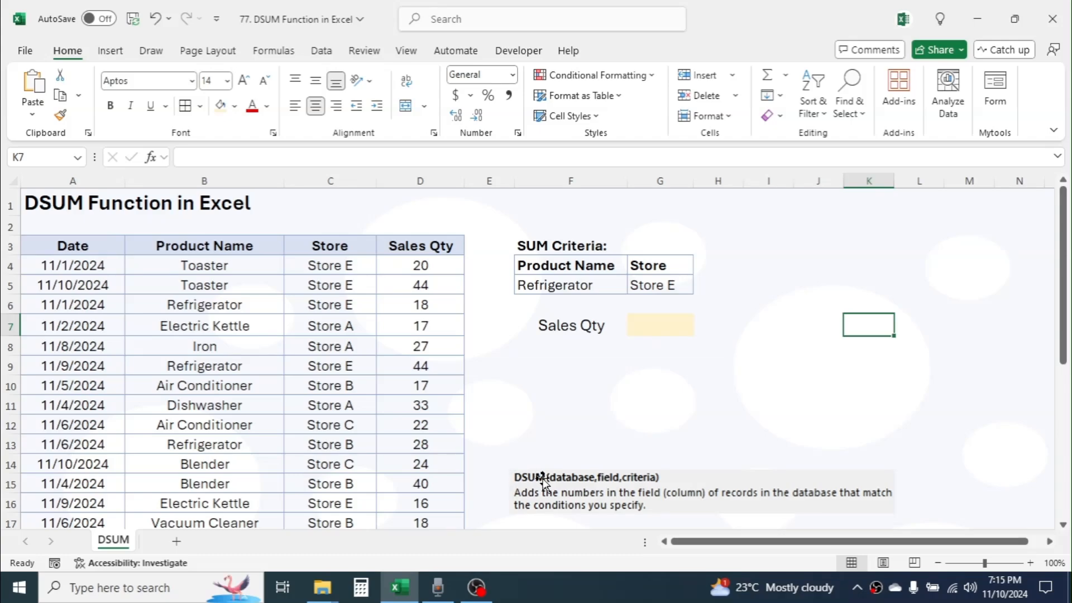
mouse_move(554, 514)
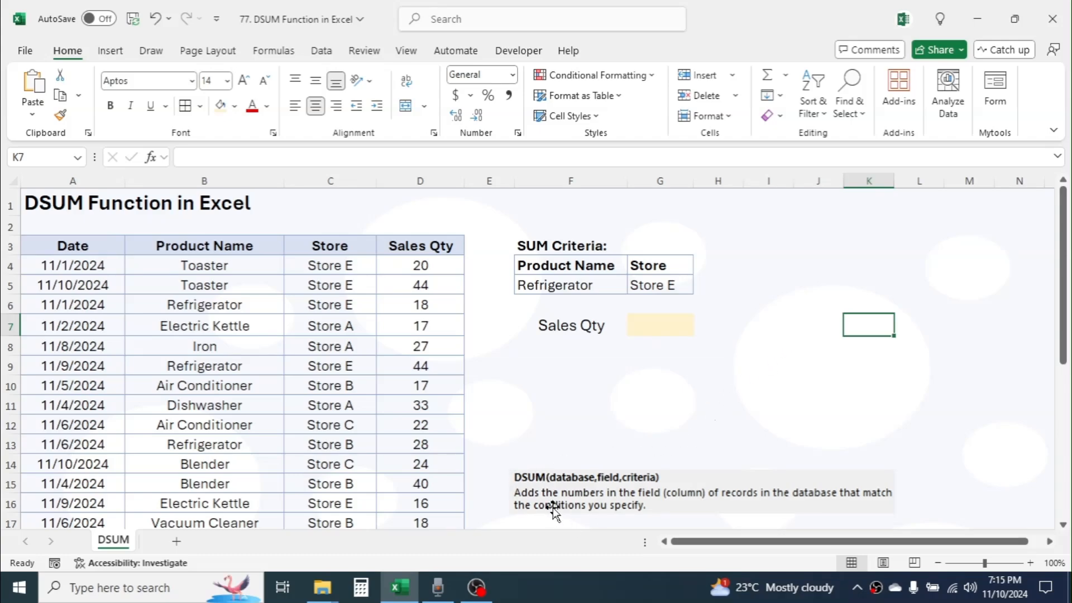
mouse_move(593, 507)
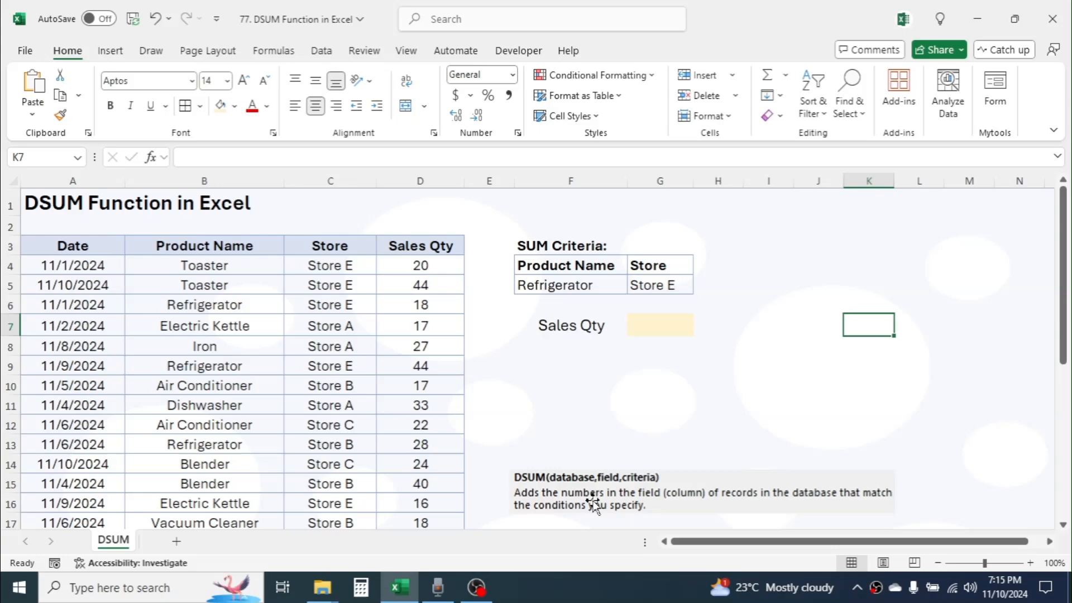
mouse_move(804, 502)
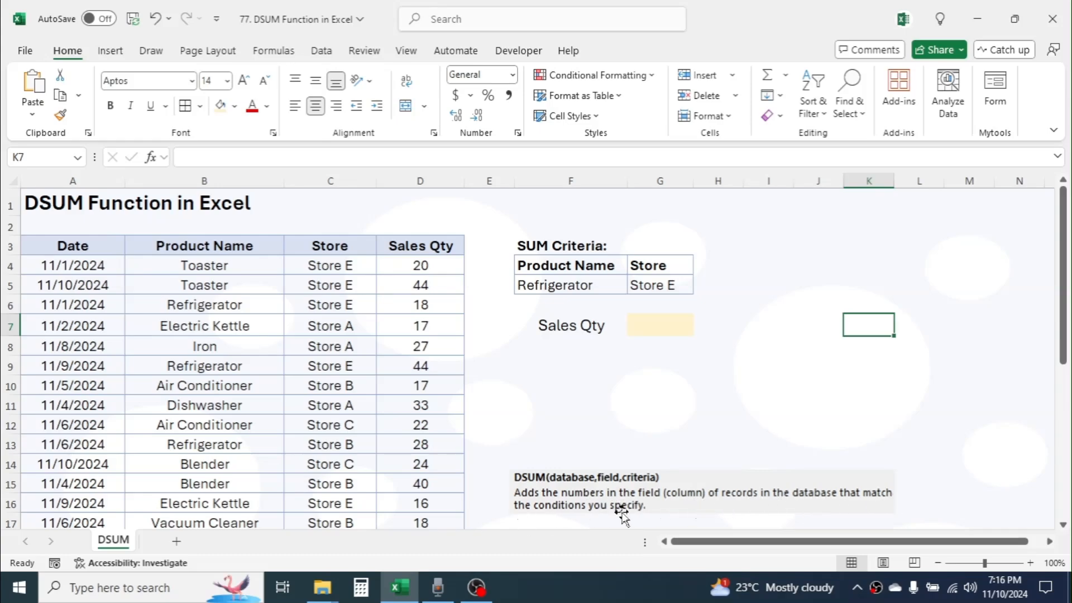
mouse_move(712, 424)
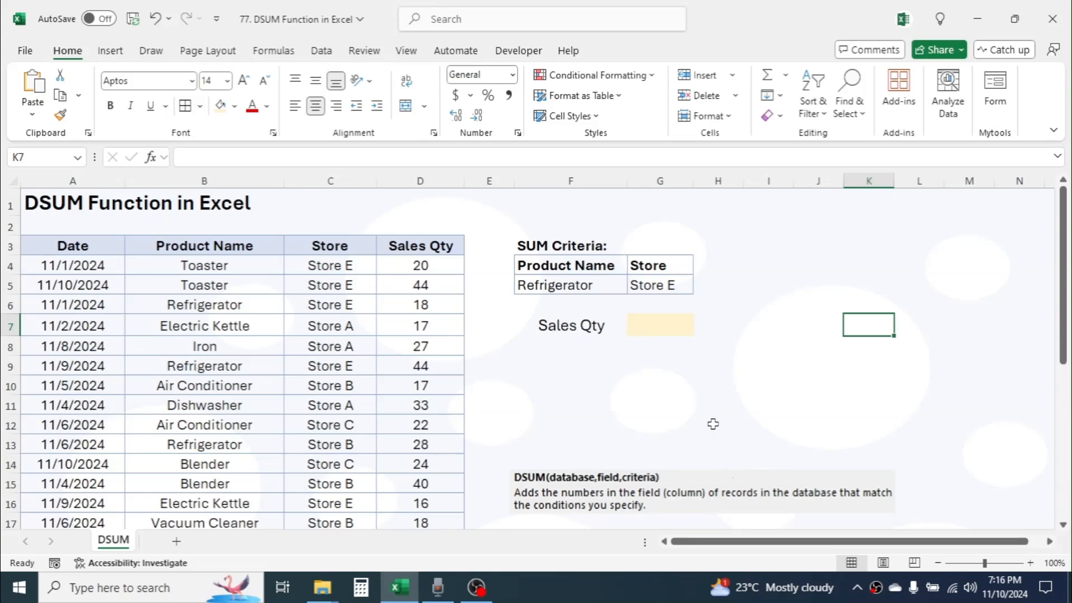
mouse_move(582, 487)
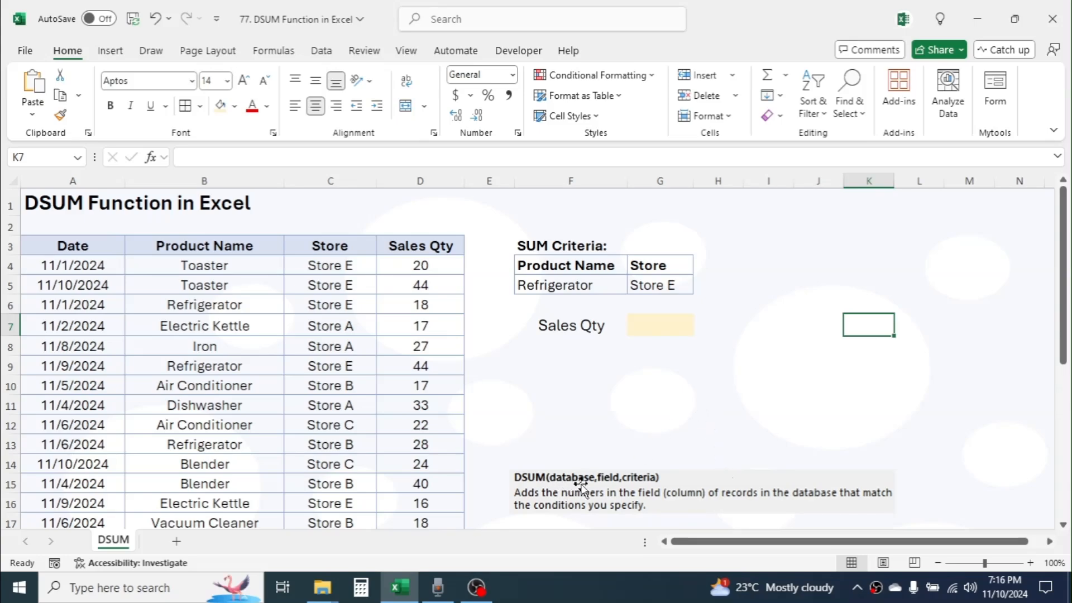
mouse_move(556, 491)
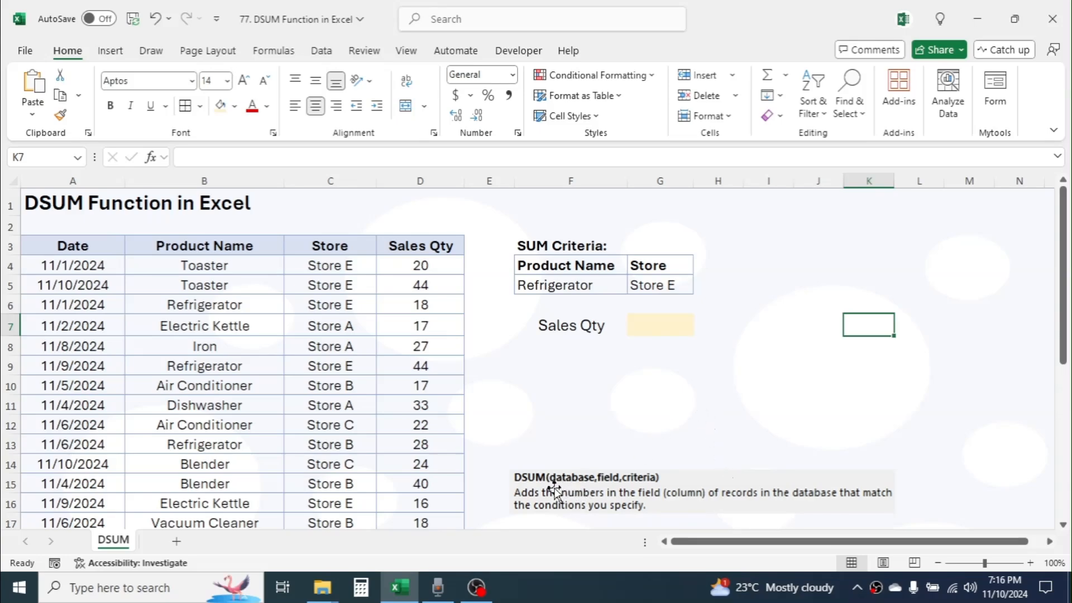
mouse_move(607, 484)
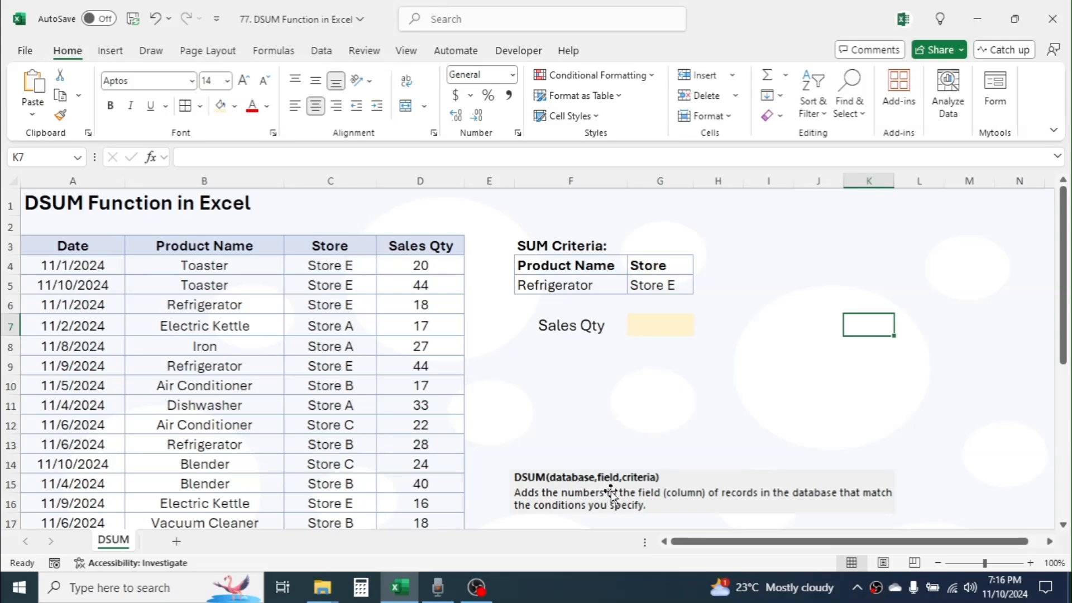
mouse_move(643, 491)
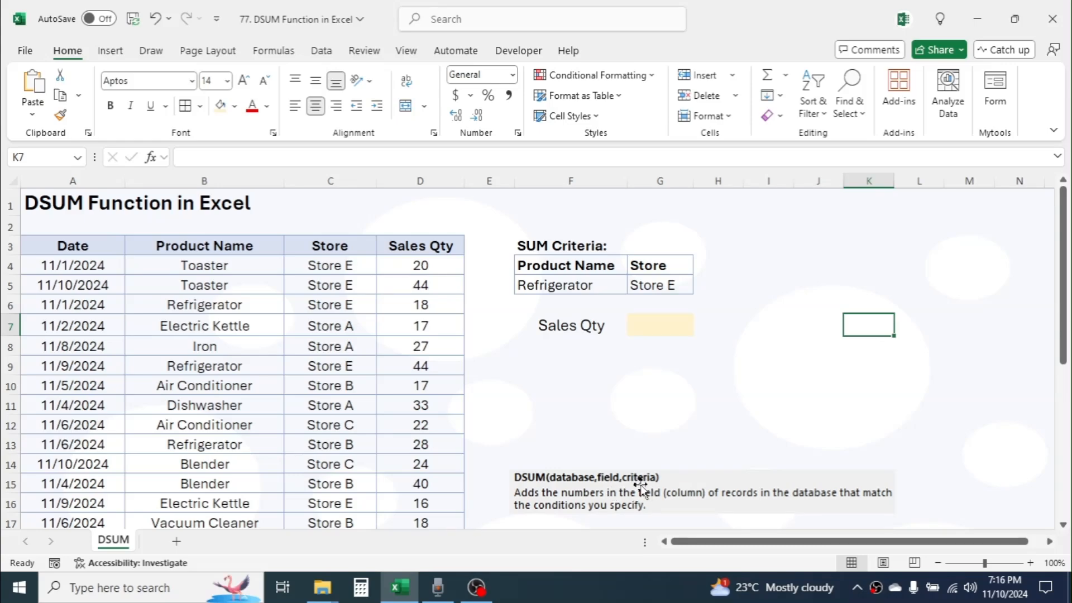
click(659, 323)
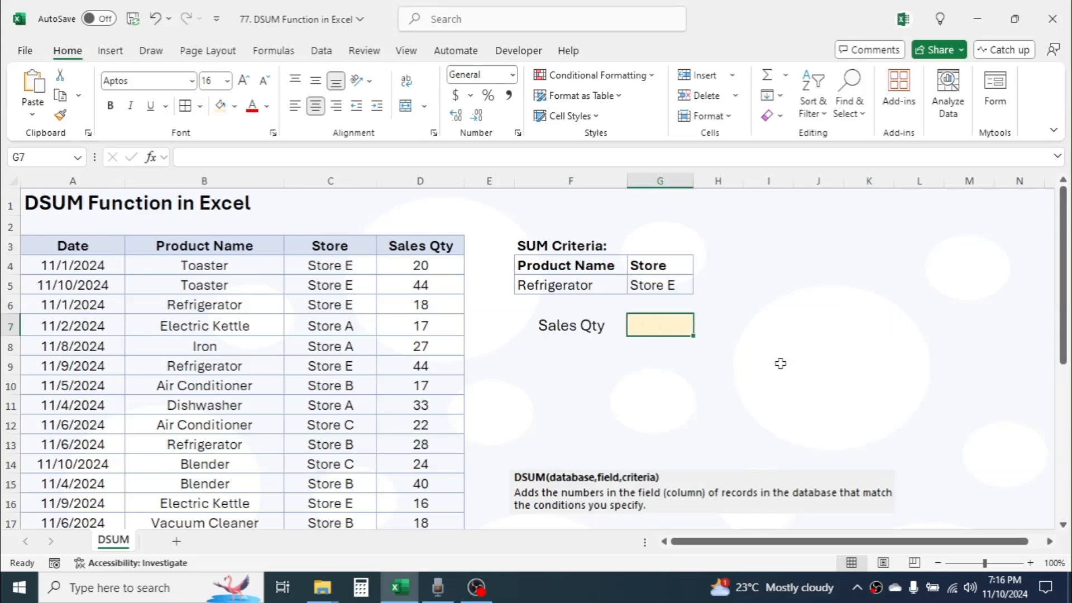
text(=DSUM()
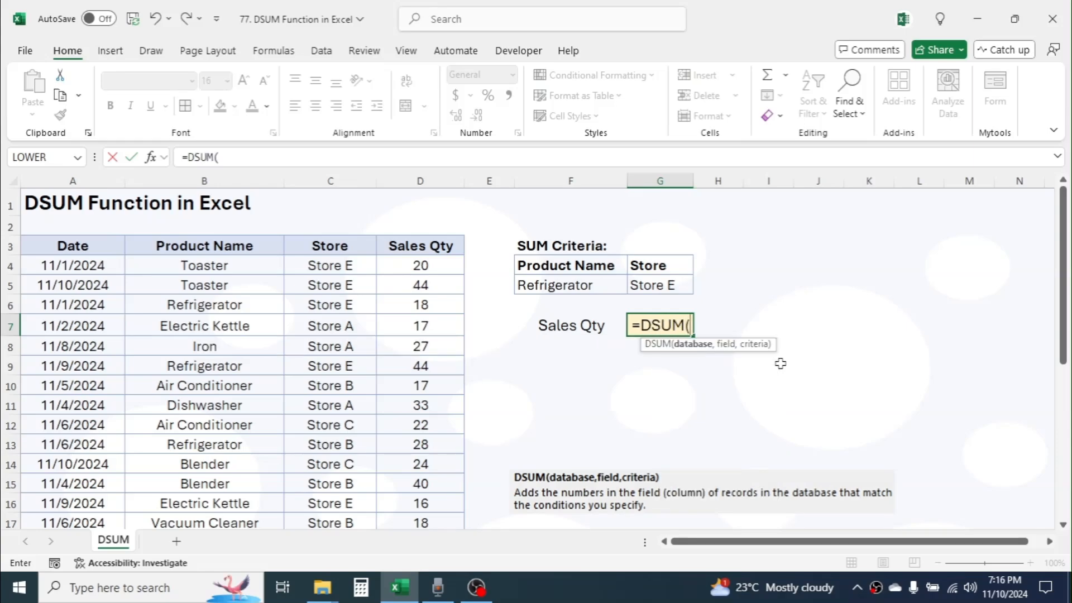
mouse_move(241, 272)
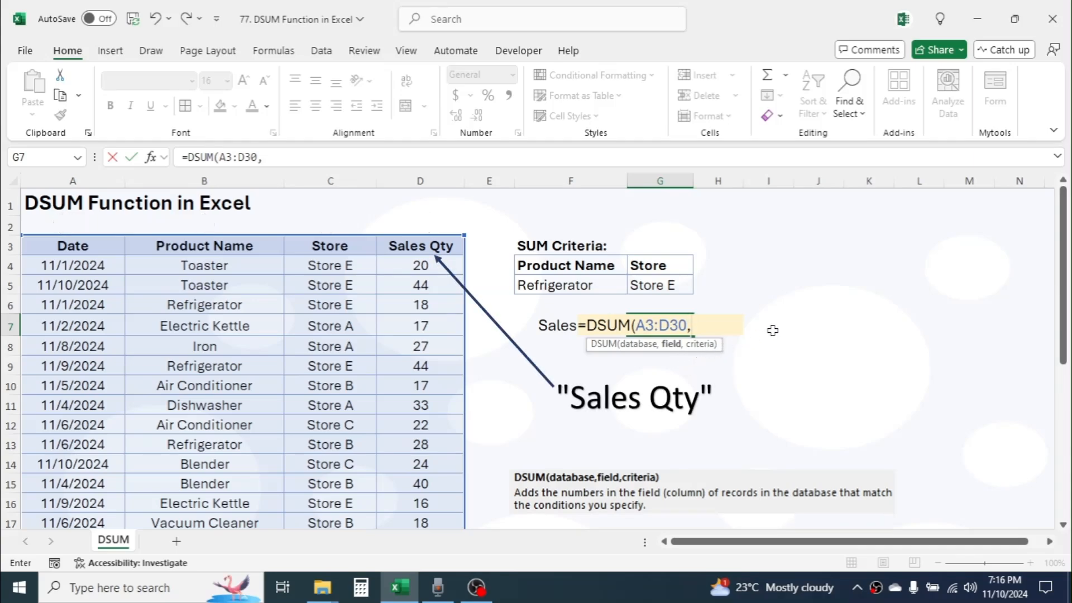
mouse_move(704, 344)
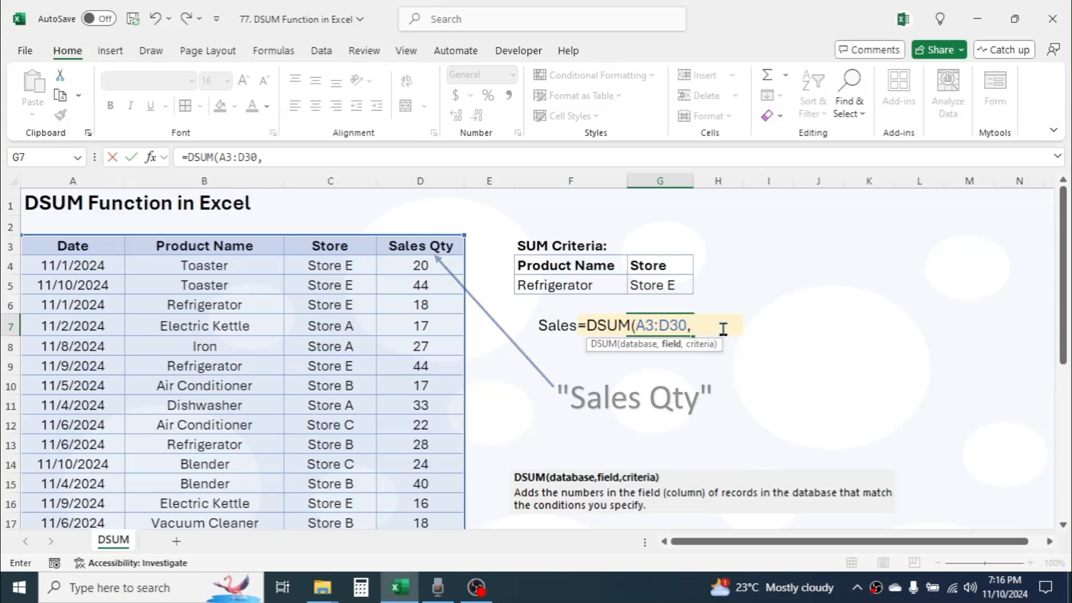
text(4)
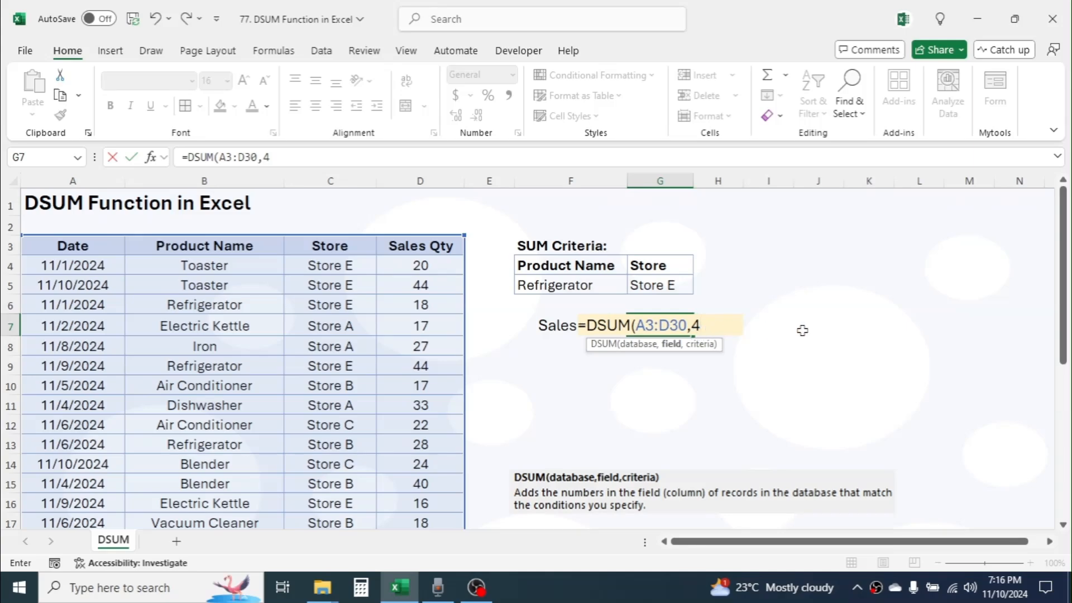
Finish the formula as =DSUM(A3:D30,4,F4:G5), giving a Sales Qty of 62
text(,)
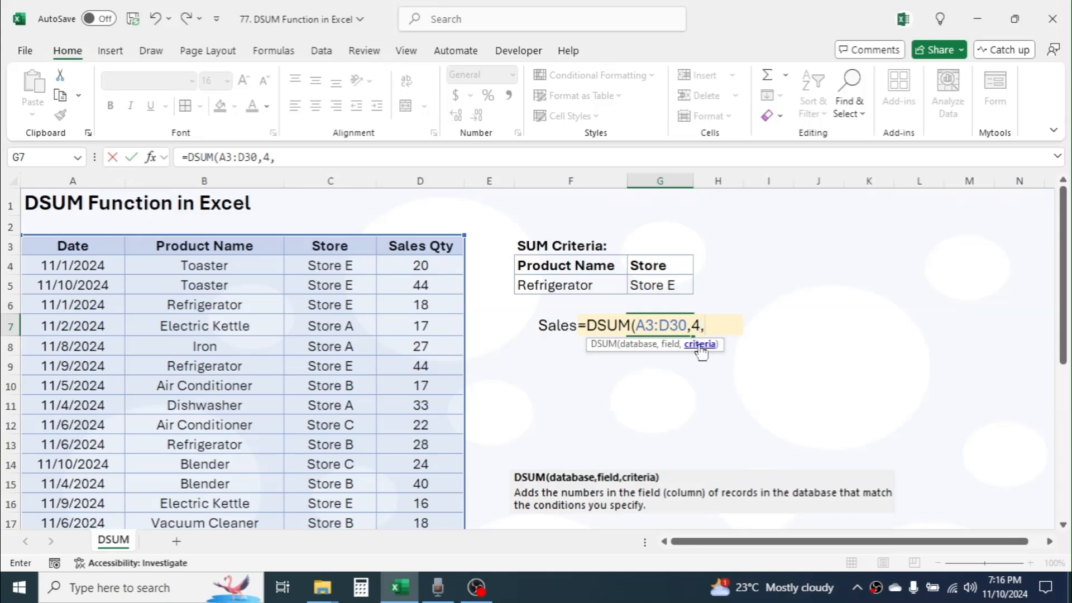
click(567, 265)
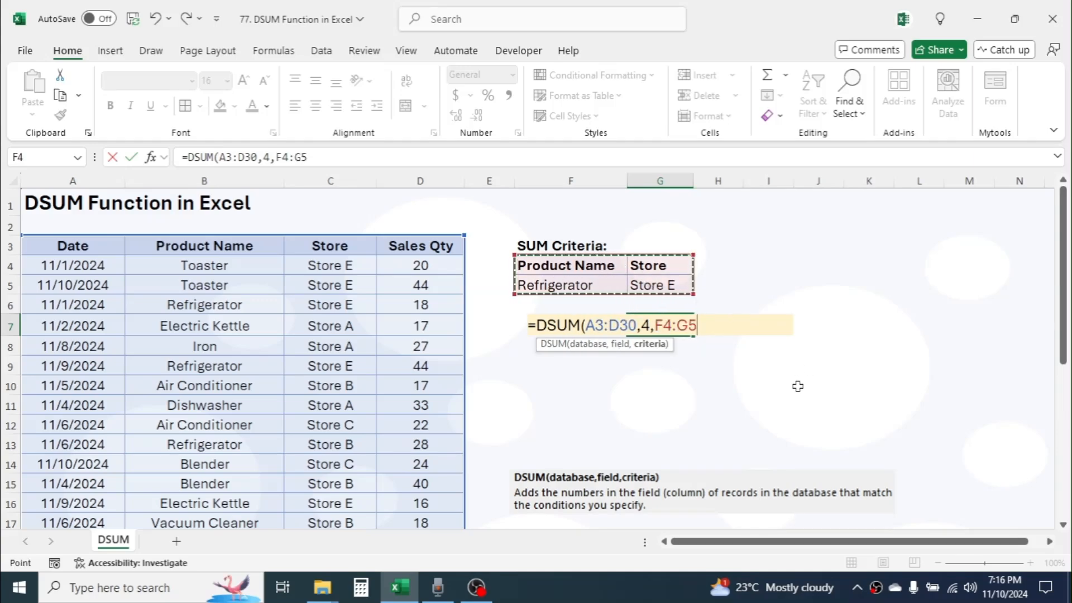
text())
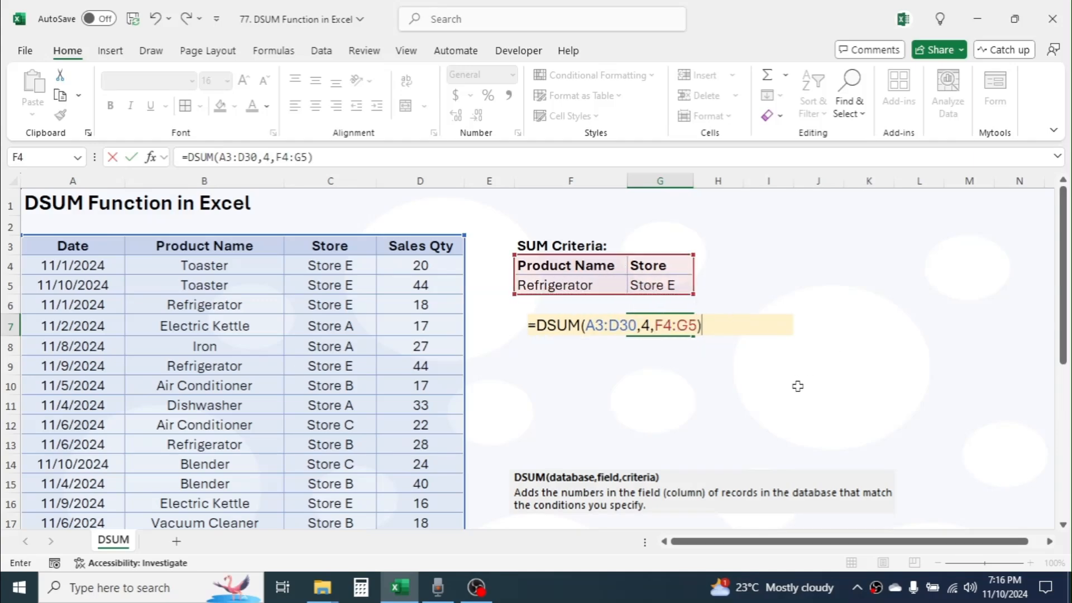
key(Enter)
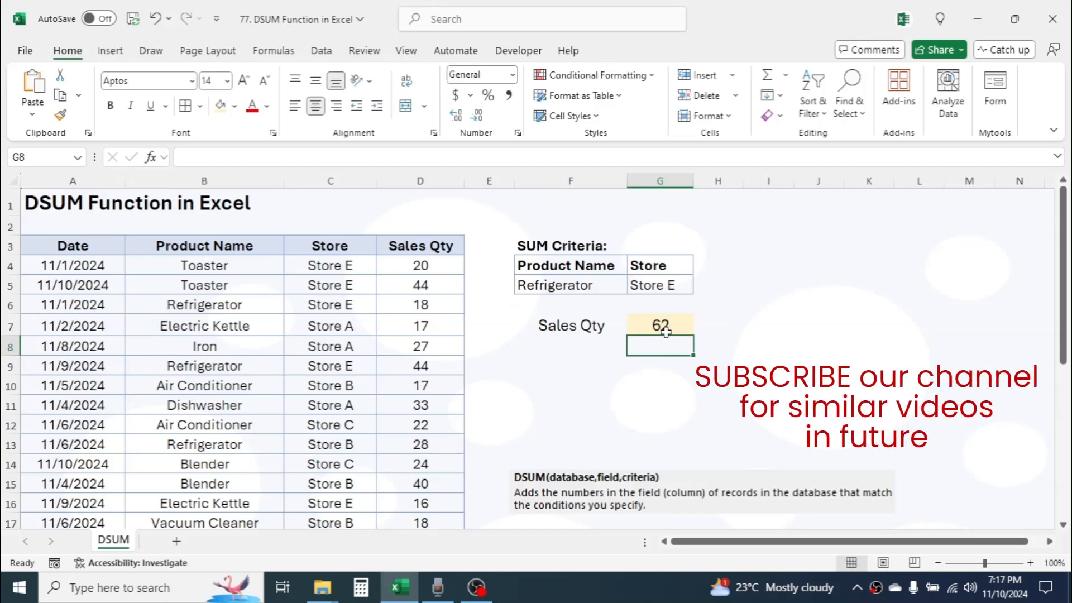
mouse_move(612, 360)
text(B)
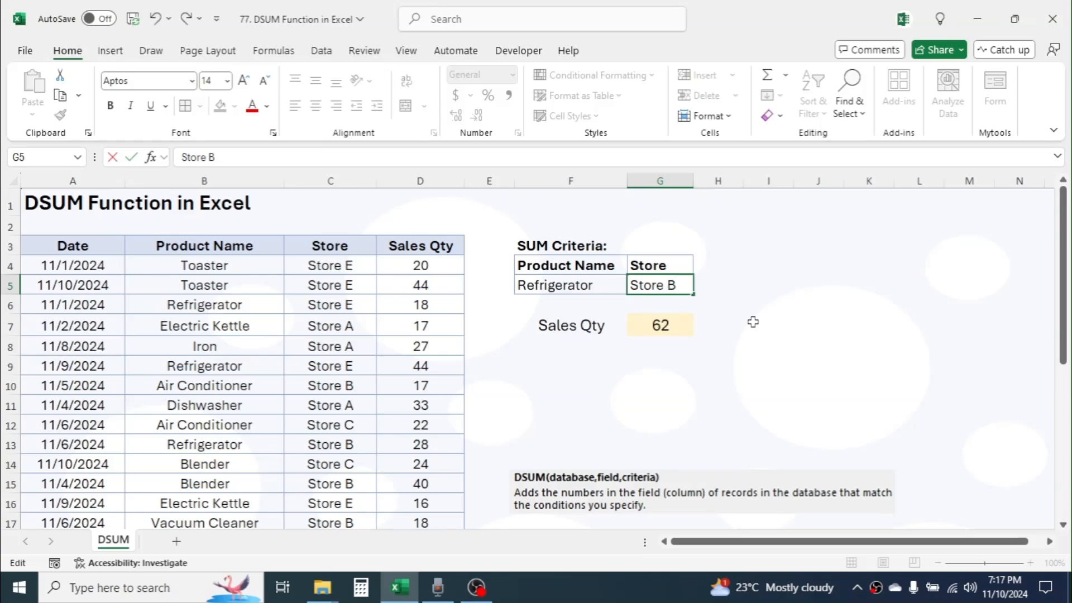
Change the criteria to Blender at Store B so G7 recalculates to 40
click(660, 324)
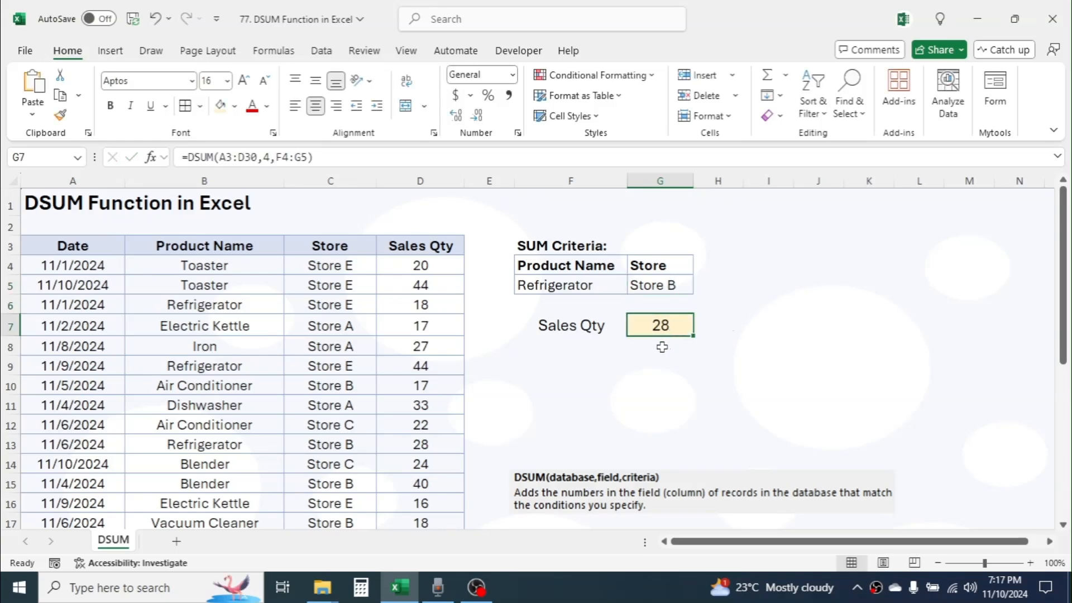
mouse_move(676, 339)
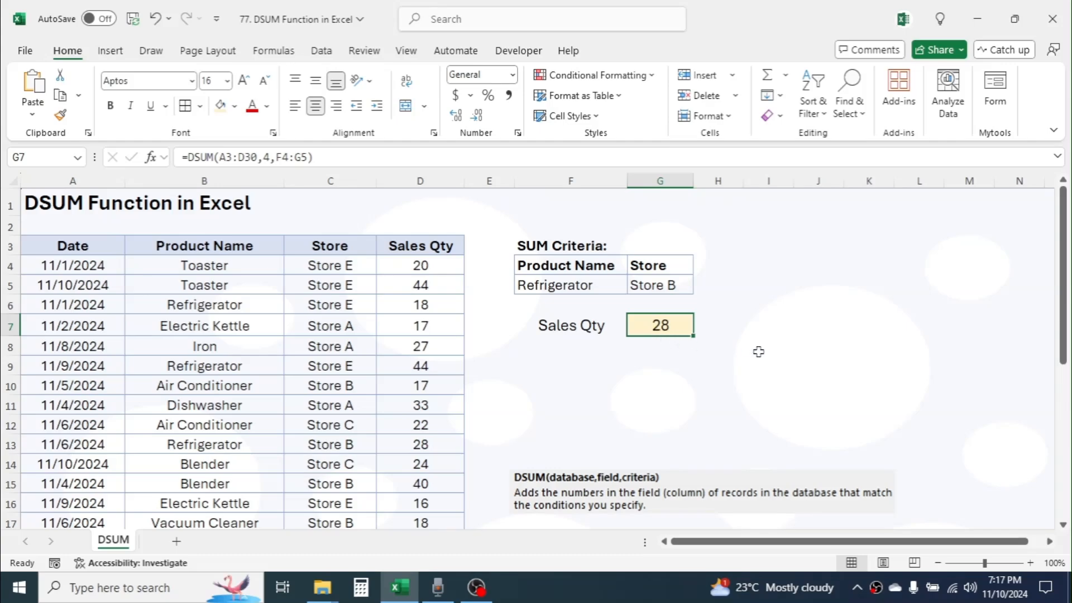
mouse_move(573, 286)
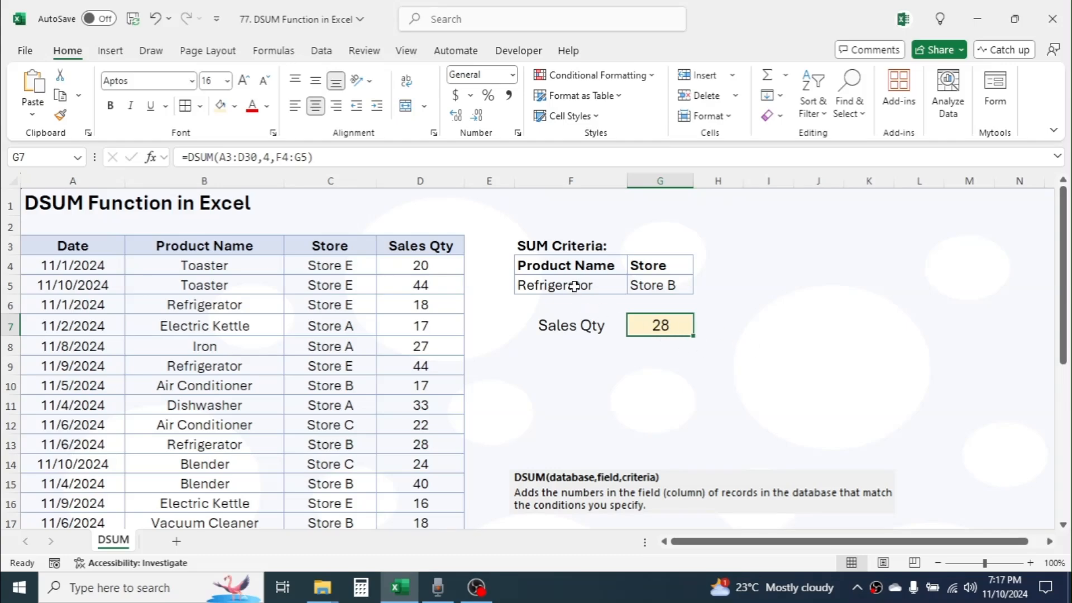
text(Blender)
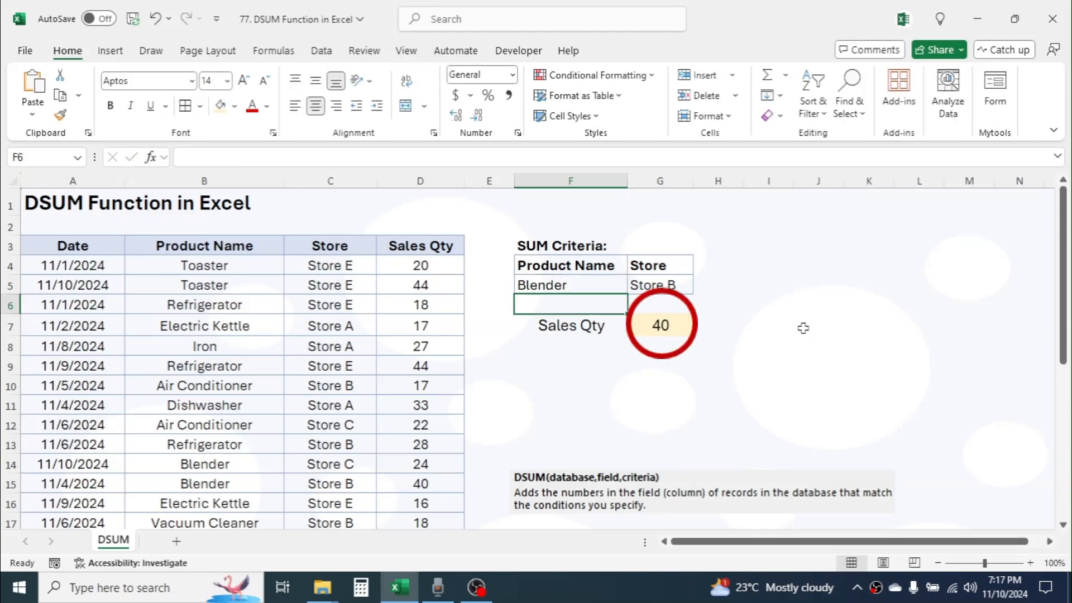
click(768, 364)
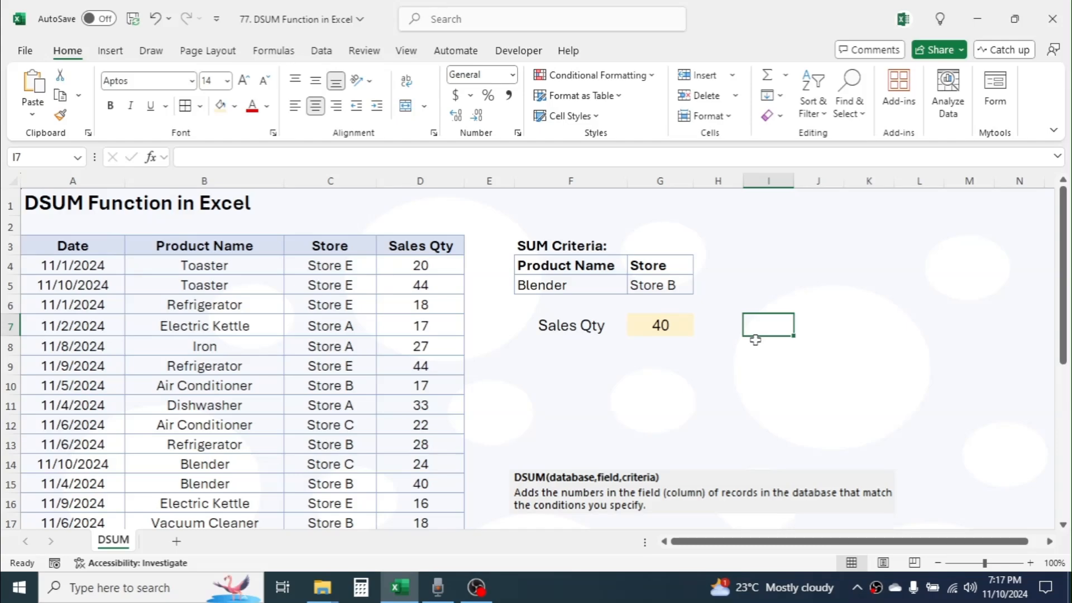
mouse_move(628, 486)
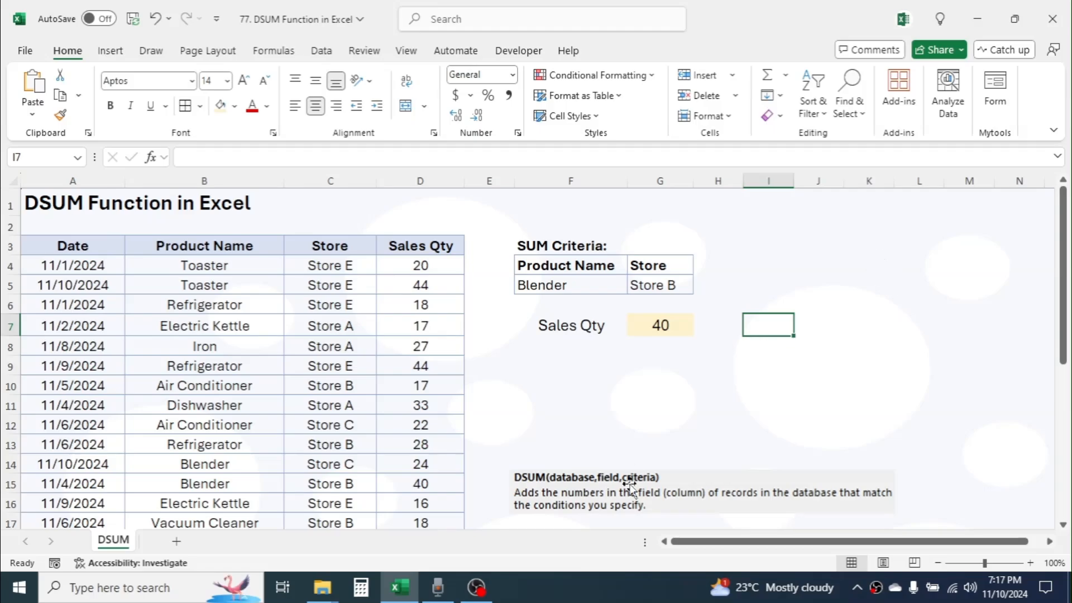